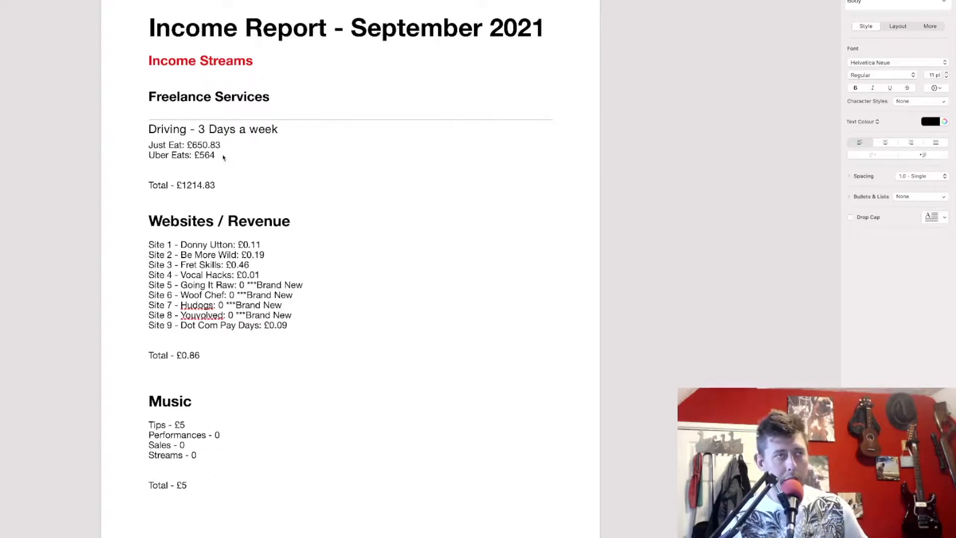
{"action": "mouse_move", "coordinate": [237, 178]}
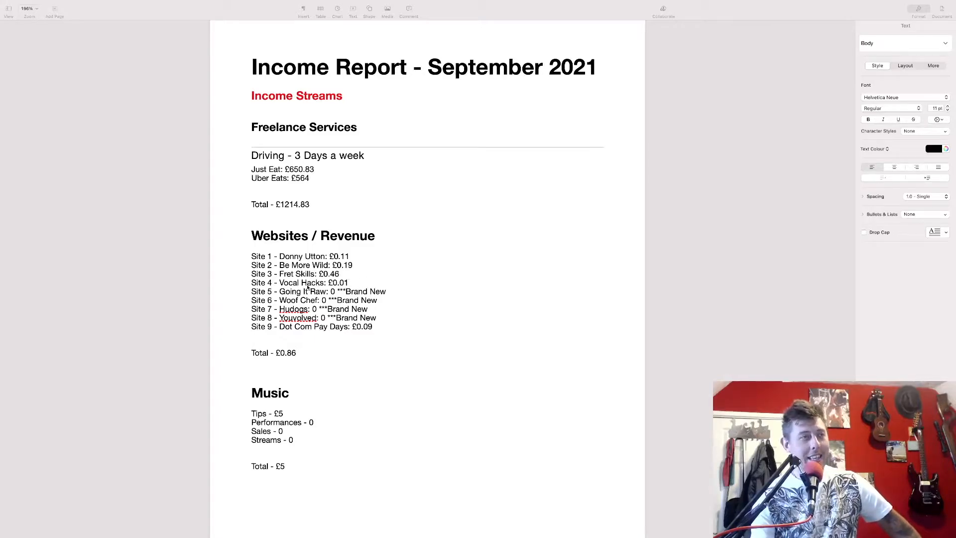
{"action": "mouse_move", "coordinate": [359, 281]}
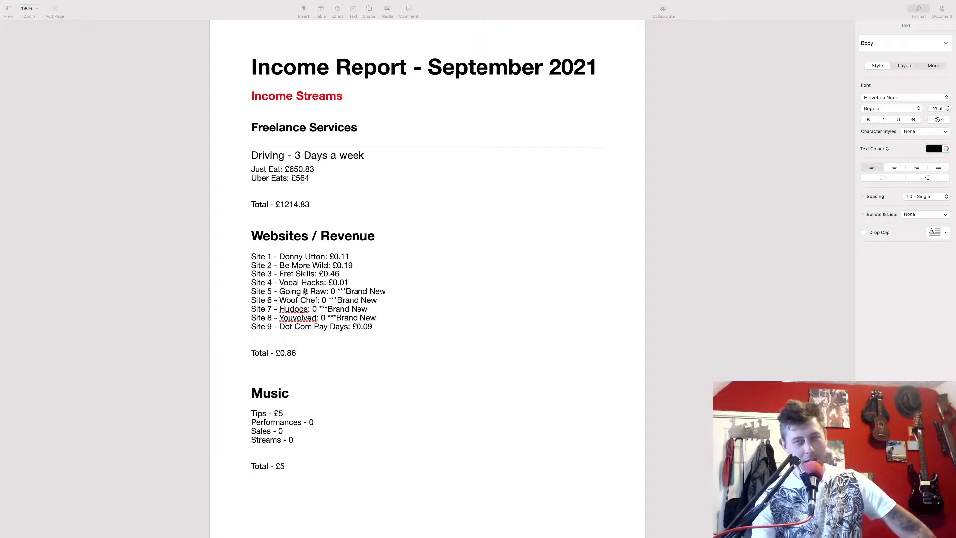
{"action": "mouse_move", "coordinate": [345, 285]}
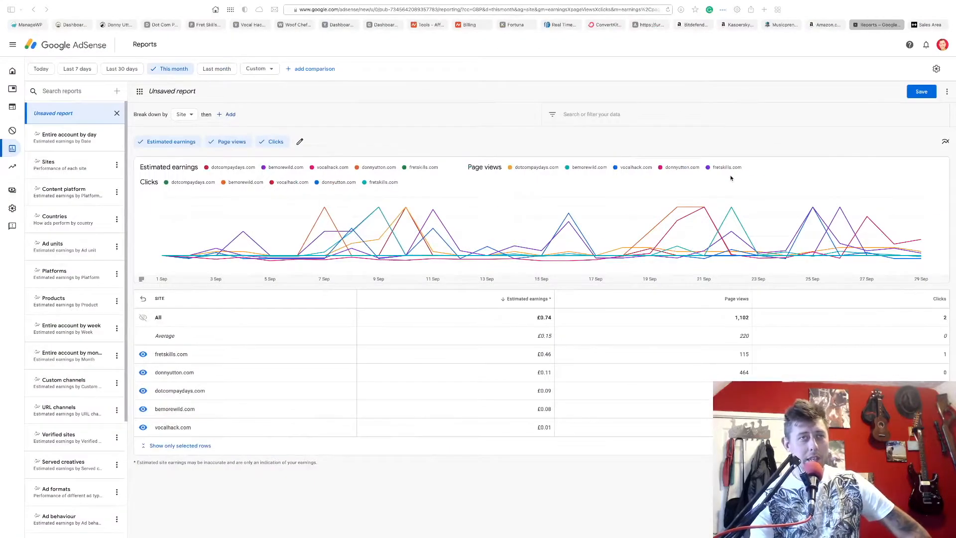
{"action": "mouse_move", "coordinate": [417, 397]}
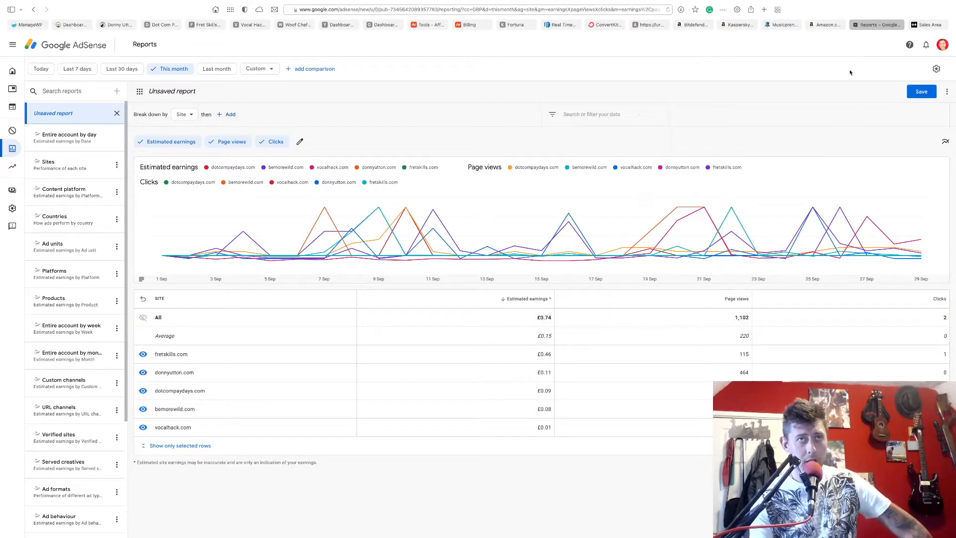
Switch to the Amazon Associates summary showing £0.11 earned this month
{"action": "left_click", "coordinate": [832, 24]}
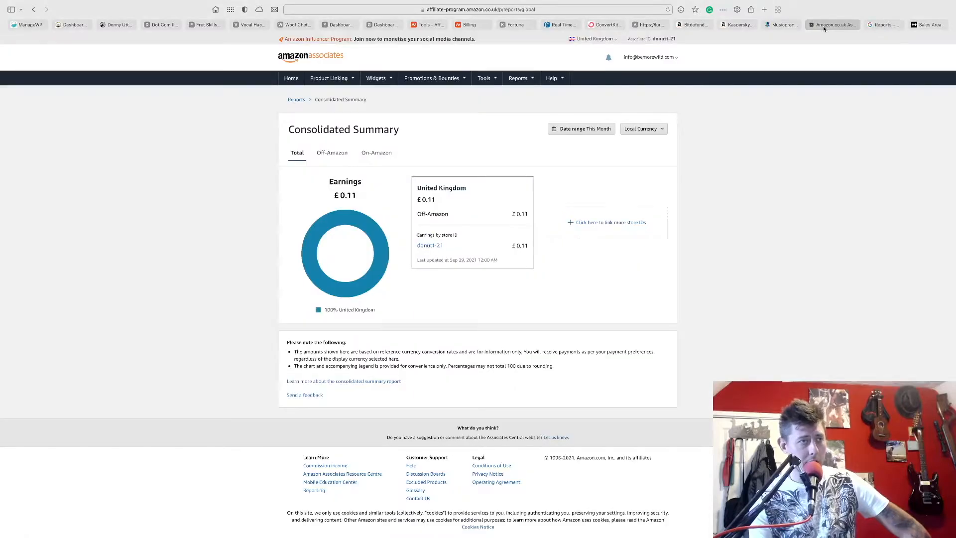
{"action": "mouse_move", "coordinate": [435, 204]}
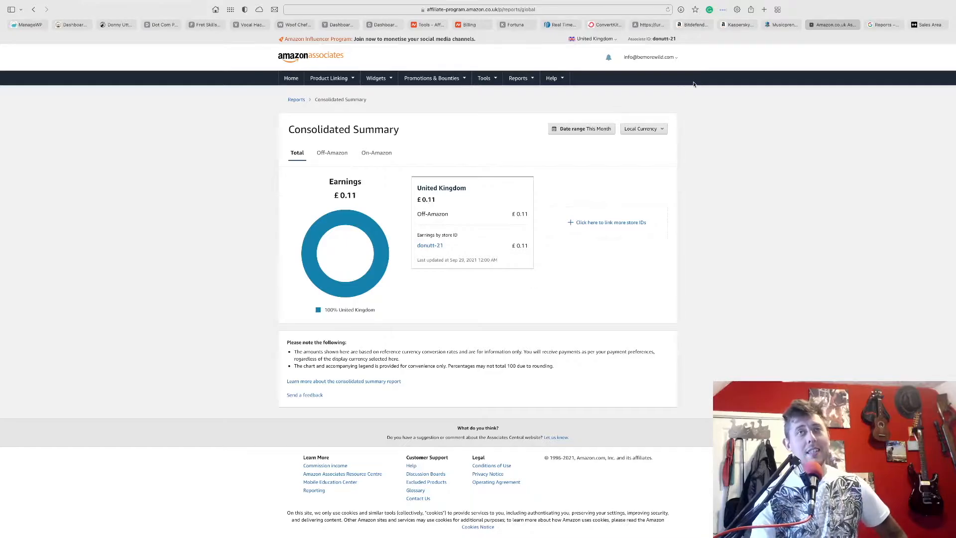
Return to the AdSense per-site report showing £0.74 from 1,192 page views
{"action": "left_click", "coordinate": [876, 24]}
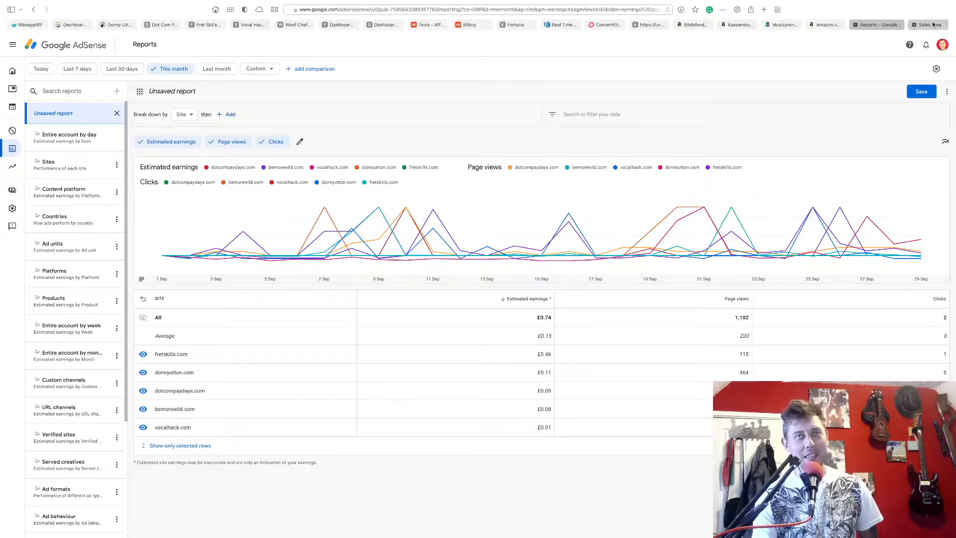
Switch to the Ditto Music royalties sales dashboard showing £0.00 balance
{"action": "left_click", "coordinate": [925, 24]}
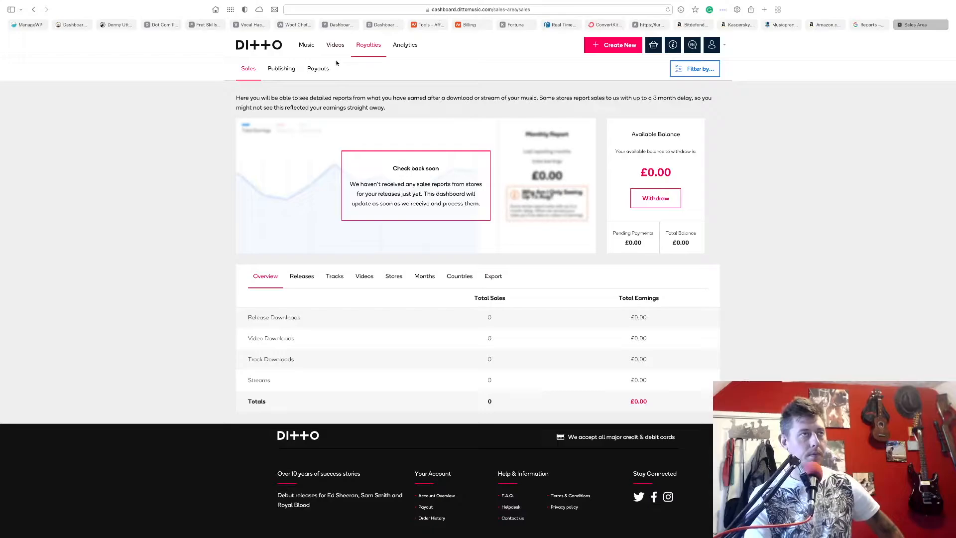
{"action": "mouse_move", "coordinate": [368, 48]}
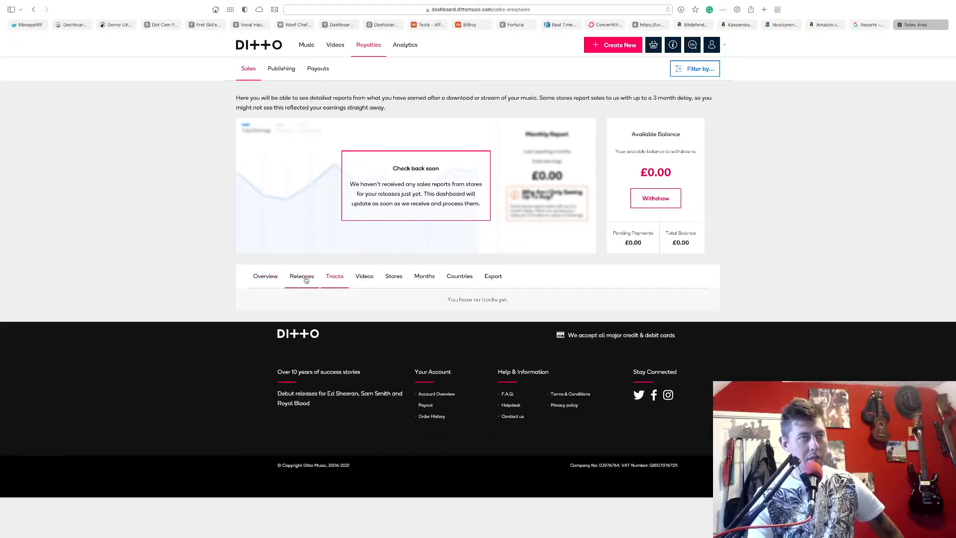
Show the Ditto sales Overview with zero downloads, streams and £0.00 earnings
{"action": "left_click", "coordinate": [265, 276]}
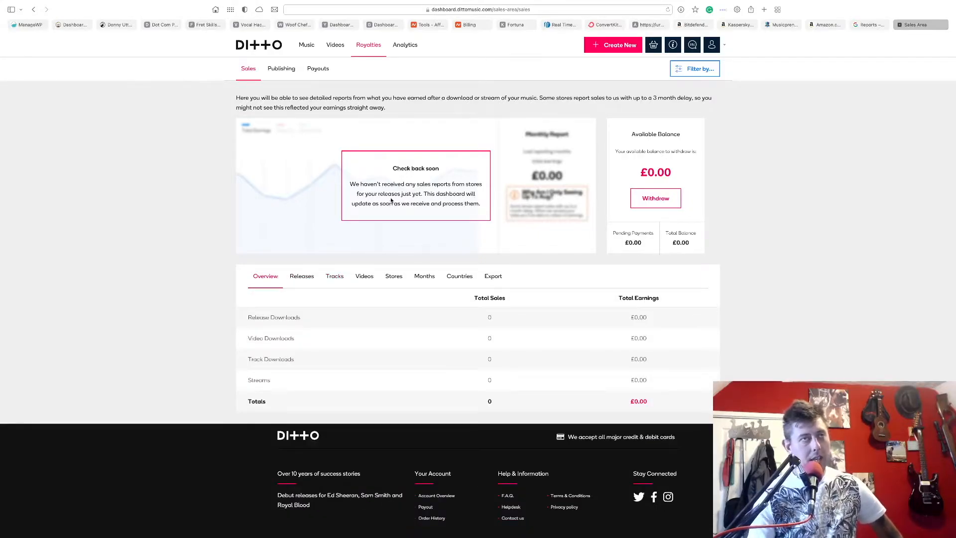
{"action": "mouse_move", "coordinate": [346, 255]}
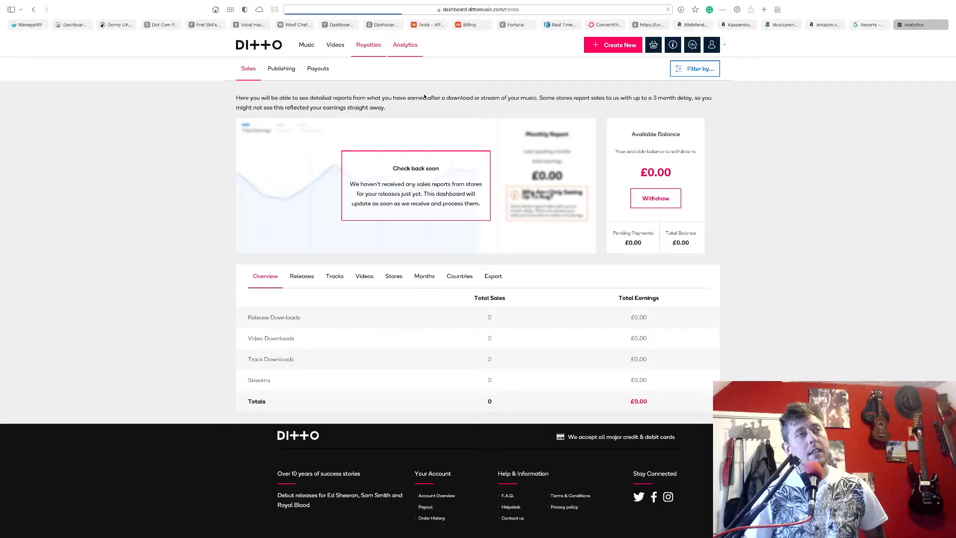
Open Ditto Analytics showing 189 streams across Apple Music, Deezer and Spotify
{"action": "left_click", "coordinate": [404, 44]}
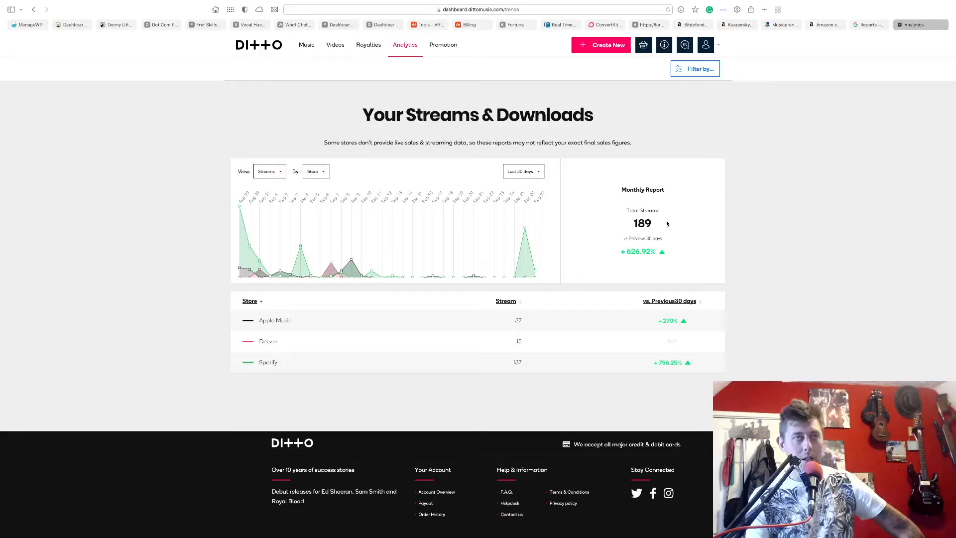
{"action": "mouse_move", "coordinate": [508, 368]}
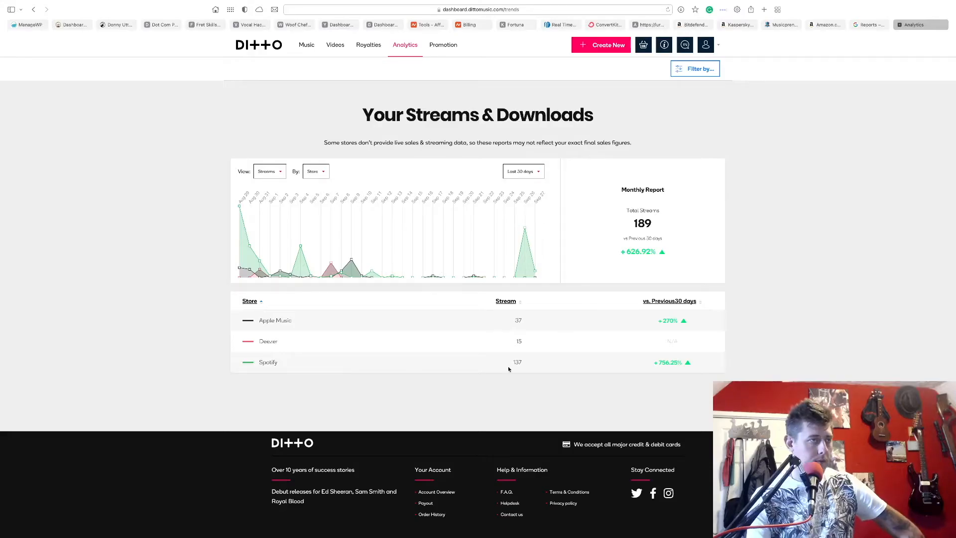
{"action": "mouse_move", "coordinate": [524, 320]}
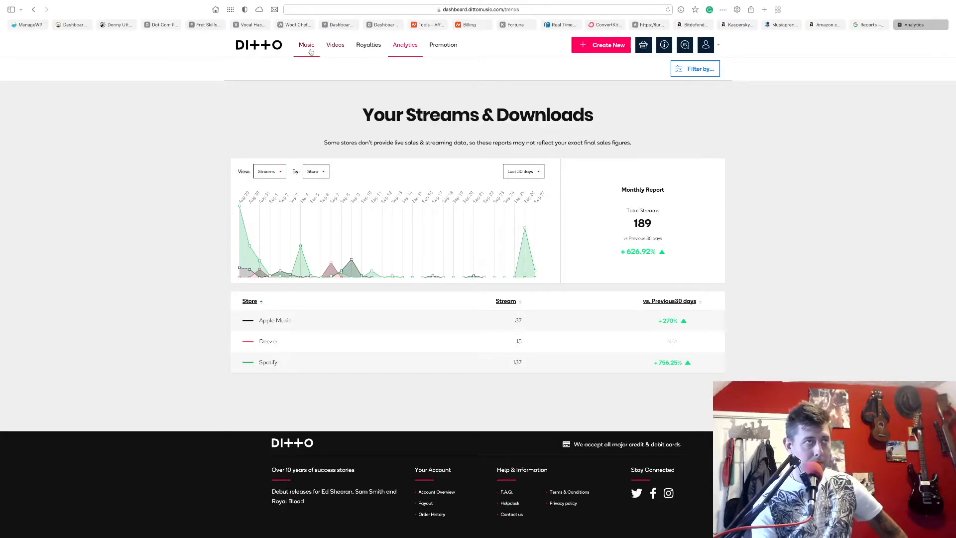
From My Releases' Complete list, open the Publishing page for Halfway There
{"action": "left_click", "coordinate": [305, 45]}
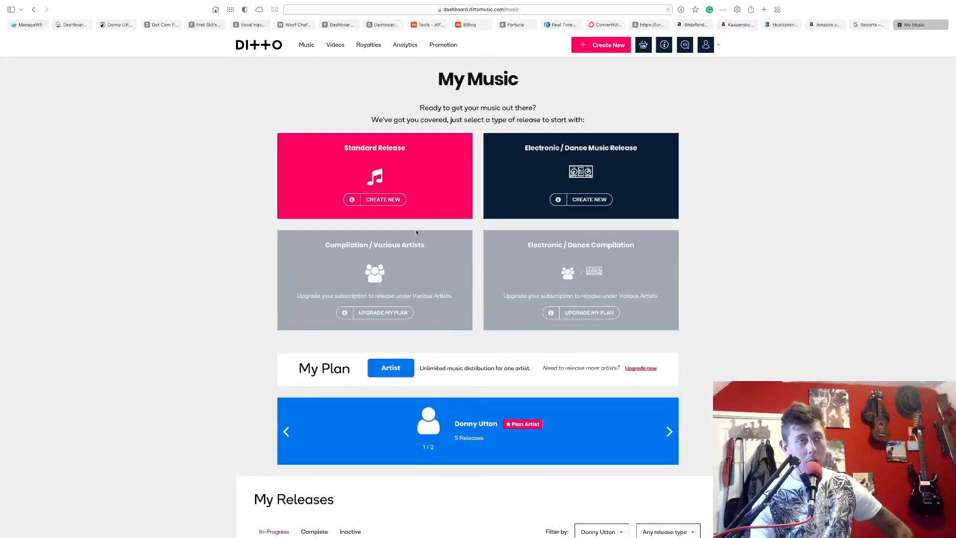
{"action": "scroll", "scroll_direction": "down", "scroll_amount": 3}
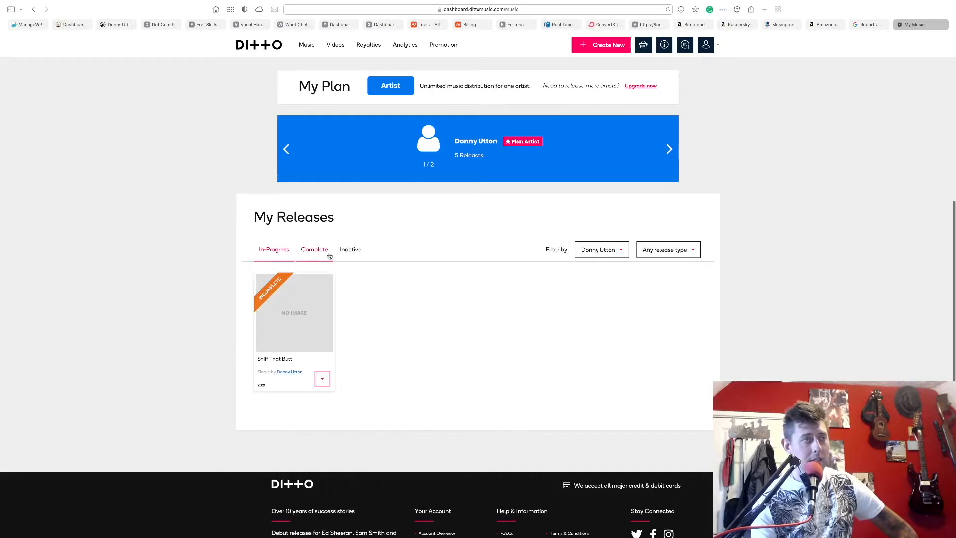
{"action": "left_click", "coordinate": [596, 378]}
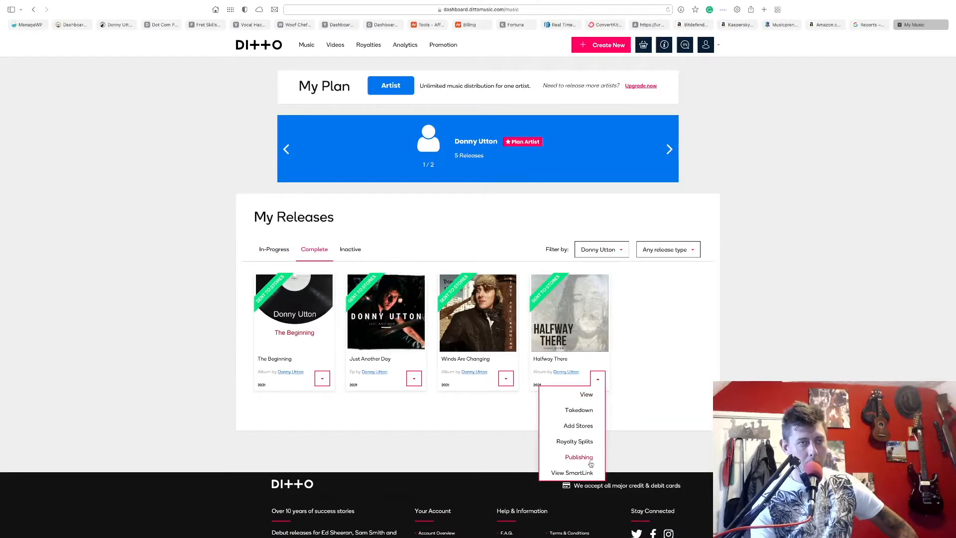
{"action": "left_click", "coordinate": [578, 457]}
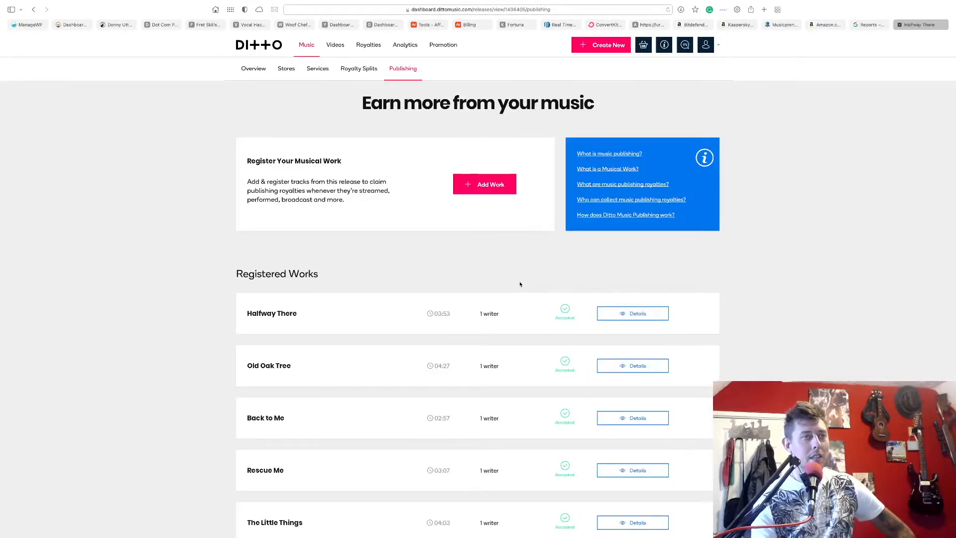
{"action": "scroll", "scroll_direction": "down", "scroll_amount": 3}
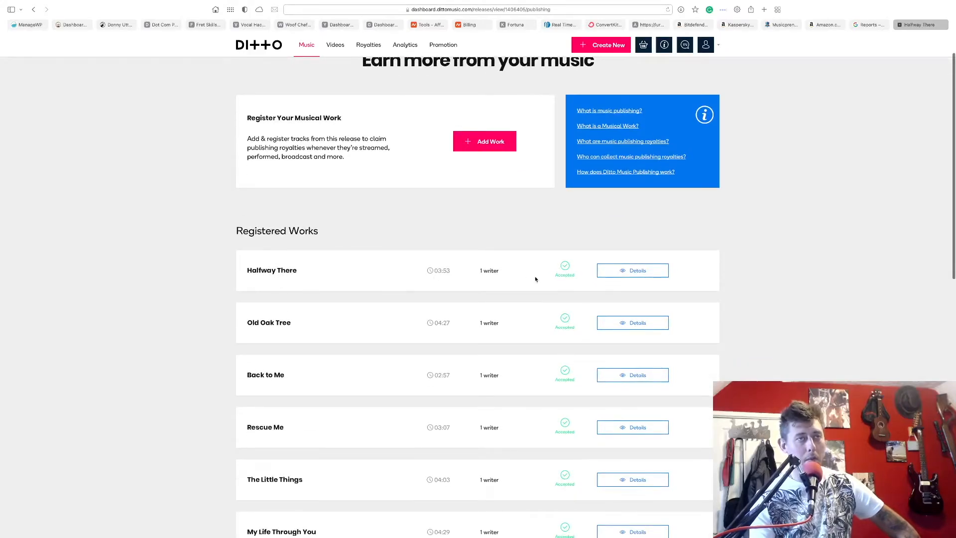
{"action": "scroll", "scroll_direction": "down", "scroll_amount": 3}
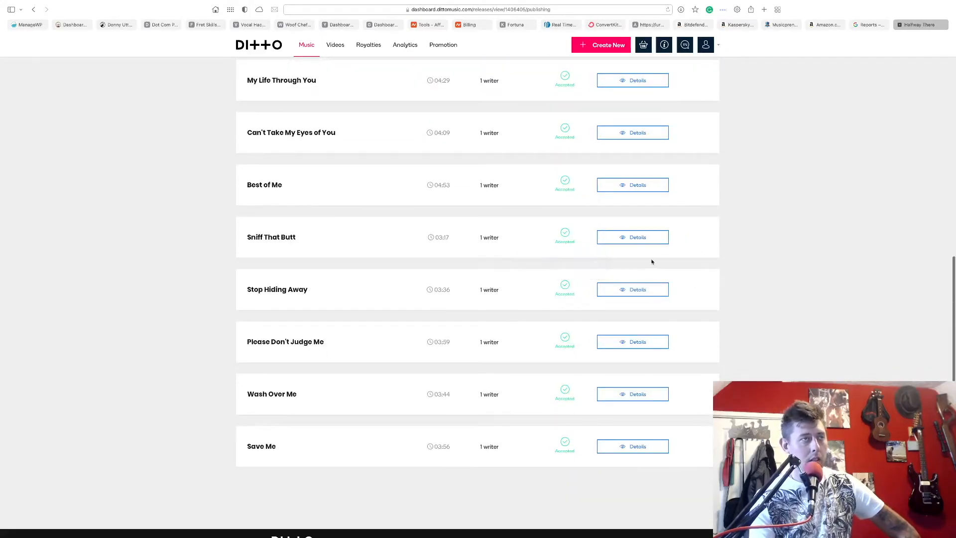
{"action": "scroll", "scroll_direction": "up", "scroll_amount": 3}
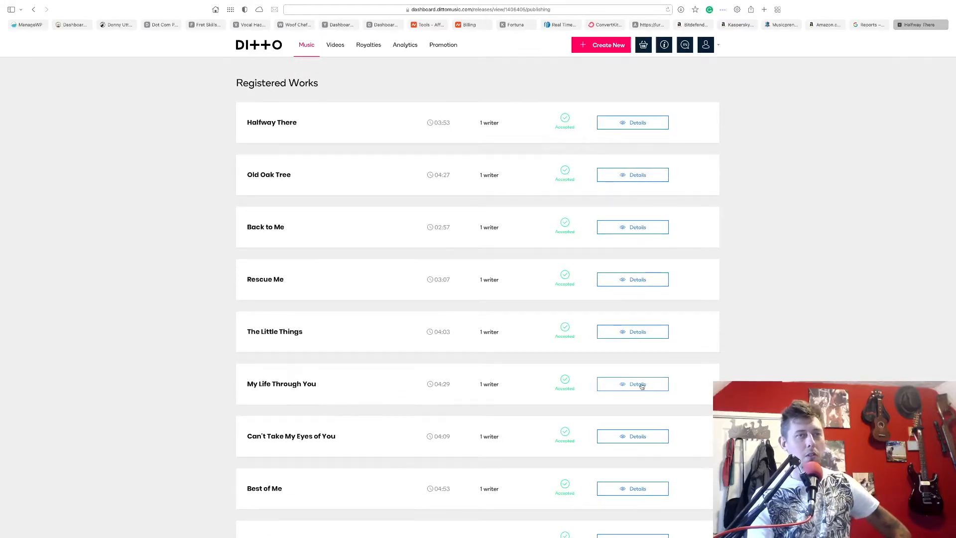
{"action": "left_click", "coordinate": [632, 383]}
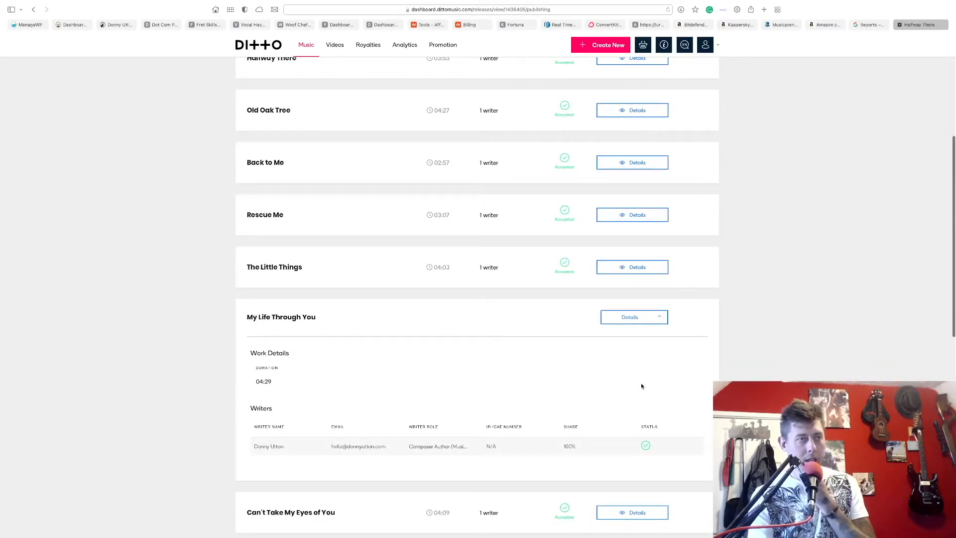
{"action": "scroll", "scroll_direction": "up", "scroll_amount": 3}
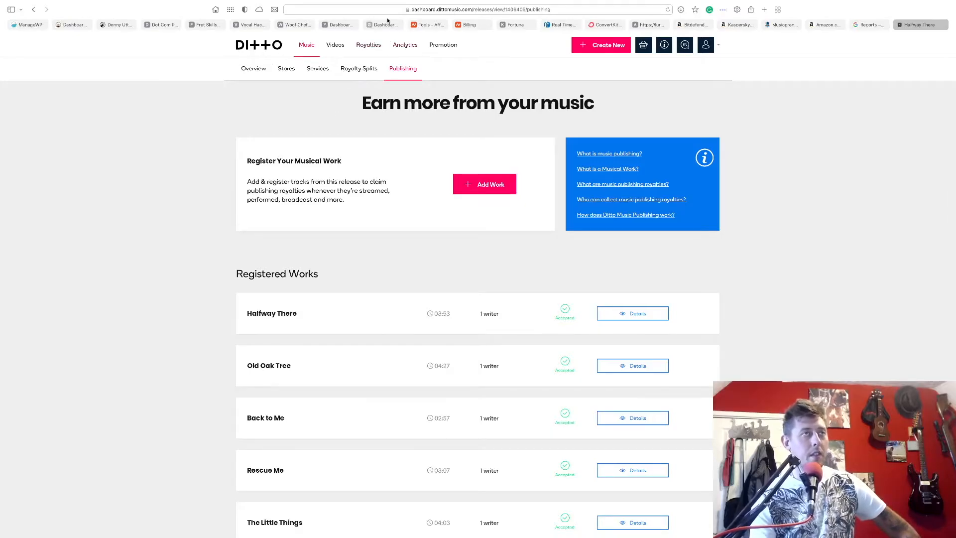
{"action": "mouse_move", "coordinate": [403, 154]}
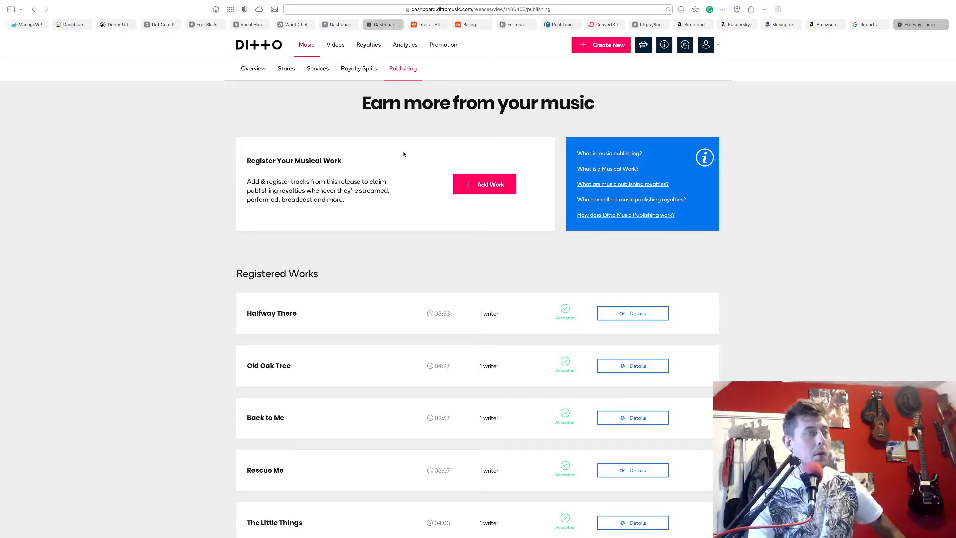
Switch to the Going It Raw WordPress dashboard and review its Rank Math, Wordfence and Site Kit widgets
{"action": "left_click", "coordinate": [389, 24]}
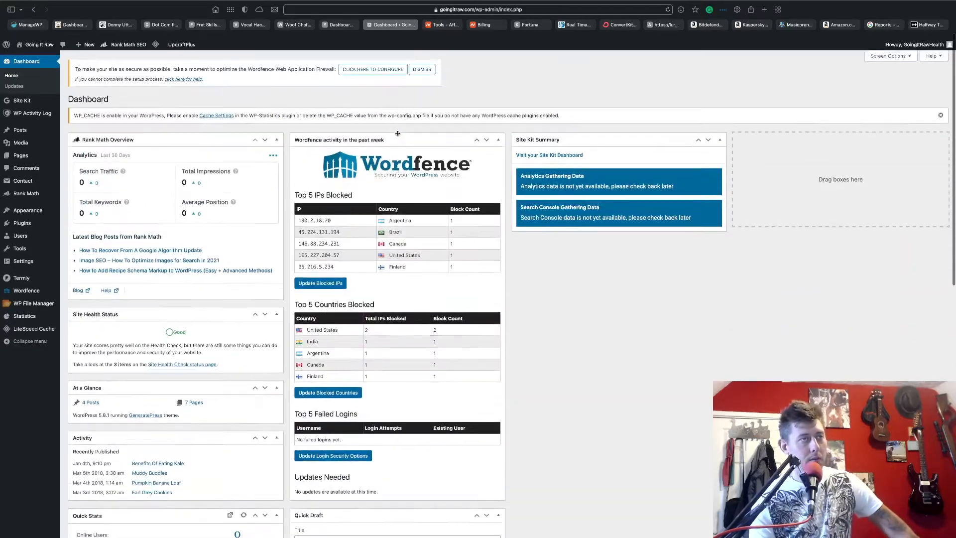
{"action": "scroll", "scroll_direction": "down", "scroll_amount": 3}
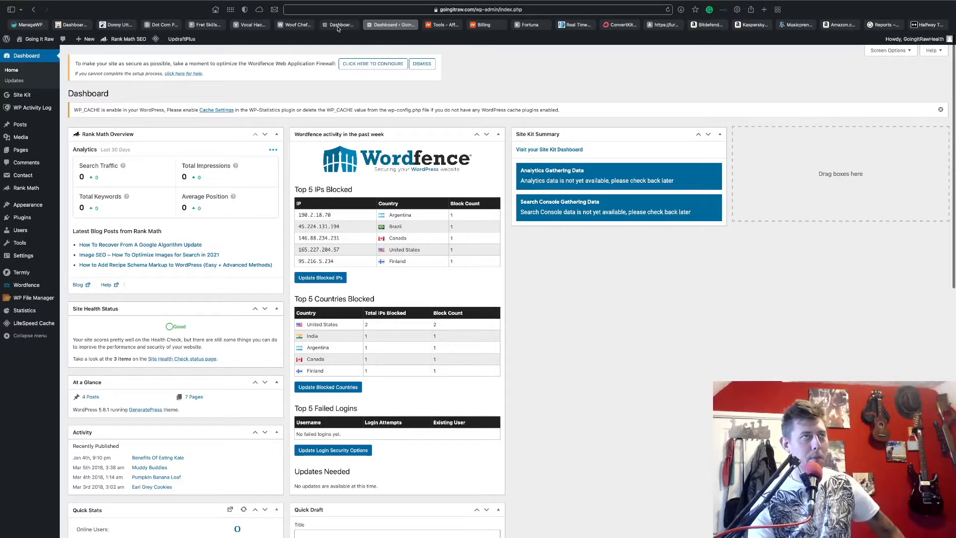
{"action": "mouse_move", "coordinate": [339, 24]}
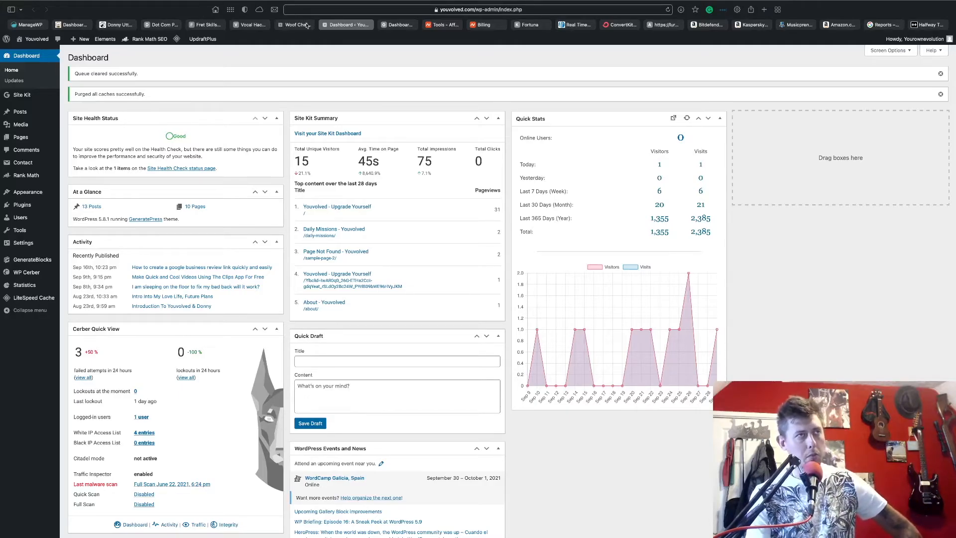
{"action": "mouse_move", "coordinate": [299, 24]}
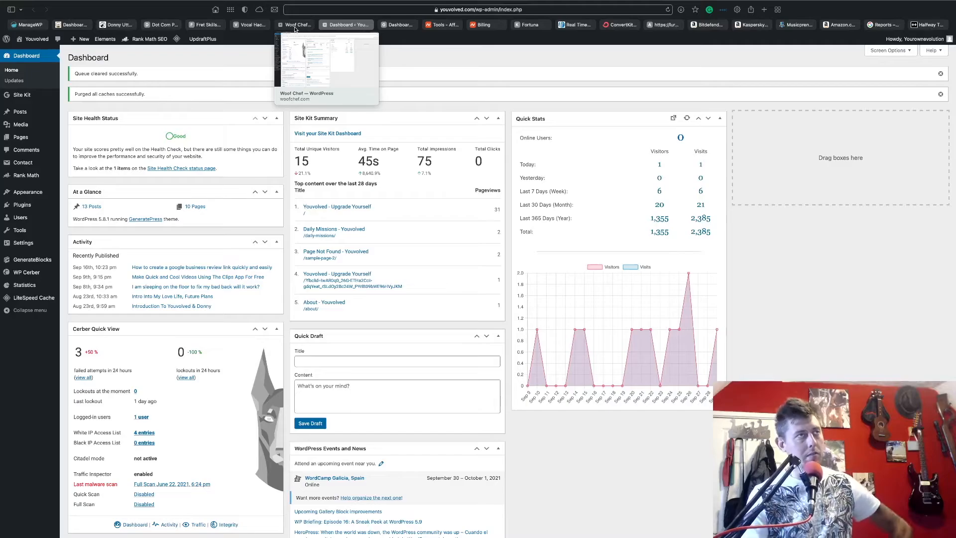
Switch to the Woof Chef WordPress dashboard after reviewing Youvolved's visitor figures
{"action": "left_click", "coordinate": [299, 24]}
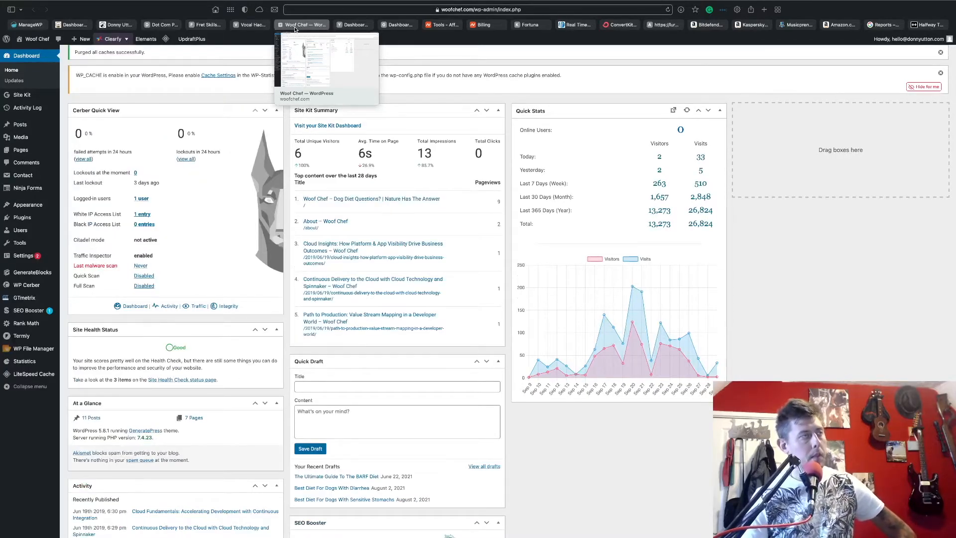
{"action": "mouse_move", "coordinate": [302, 33]}
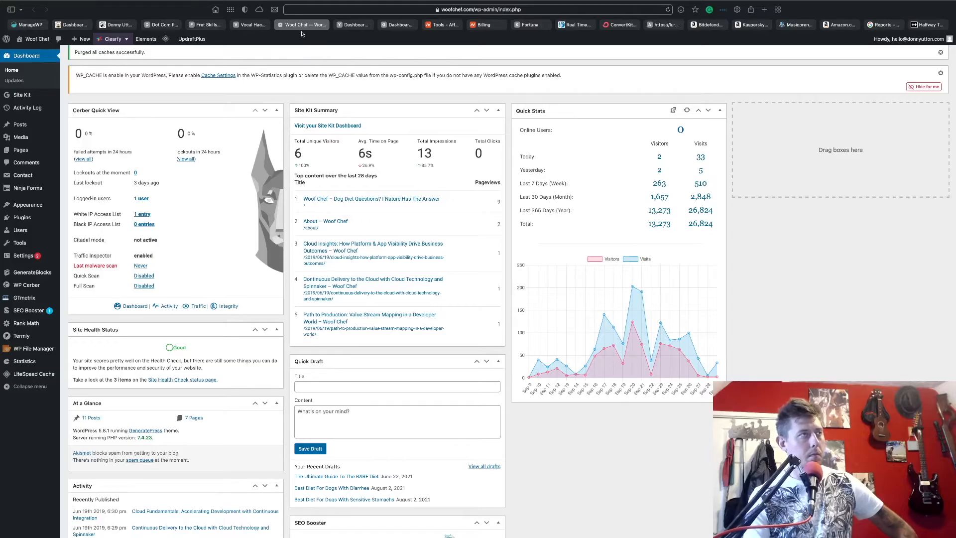
{"action": "mouse_move", "coordinate": [269, 119]}
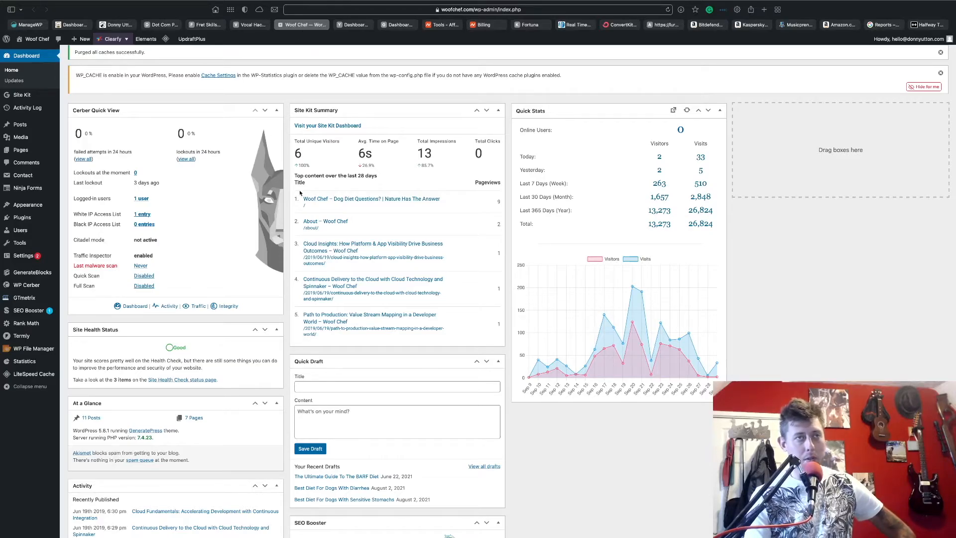
Scroll through the Woof Chef dashboard's visitor and pageview widgets
{"action": "scroll", "scroll_direction": "down", "scroll_amount": 3}
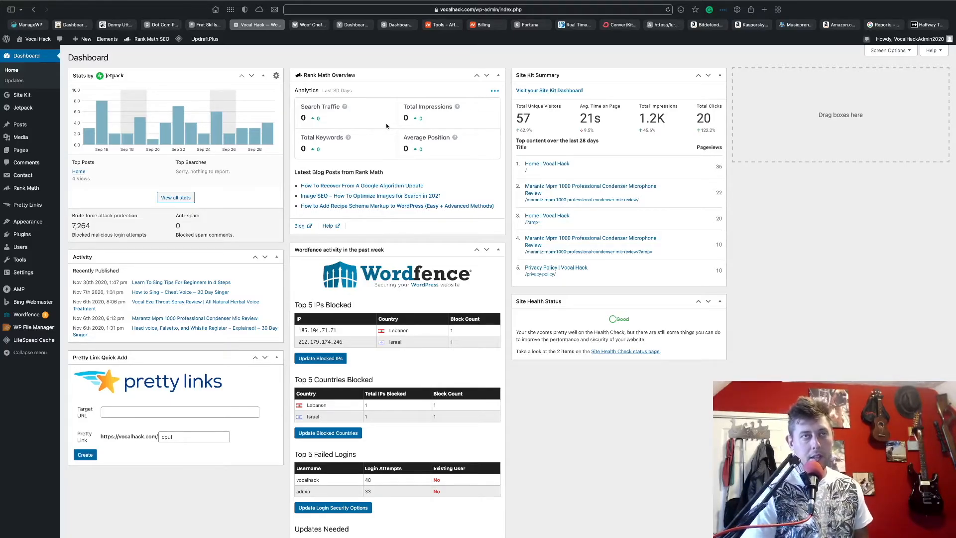
{"action": "mouse_move", "coordinate": [589, 189]}
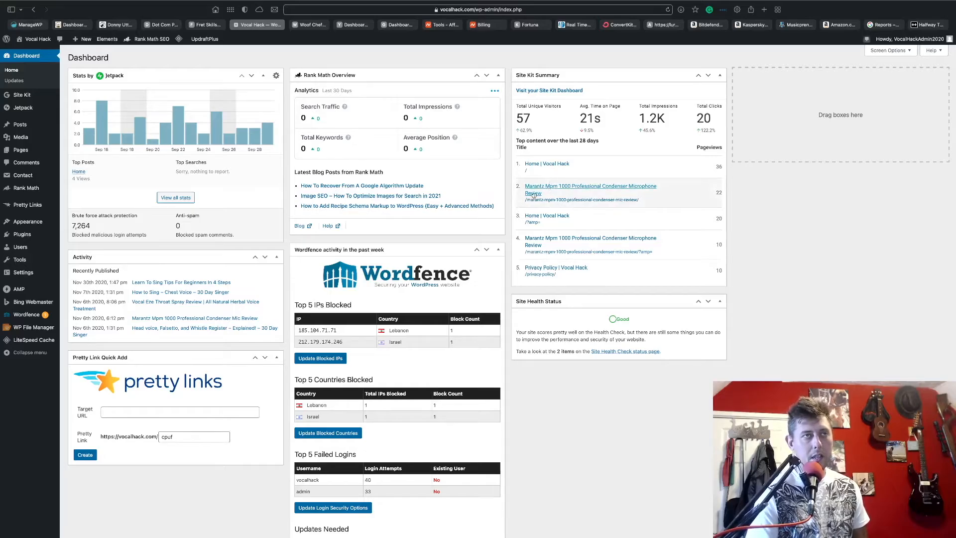
{"action": "mouse_move", "coordinate": [542, 194]}
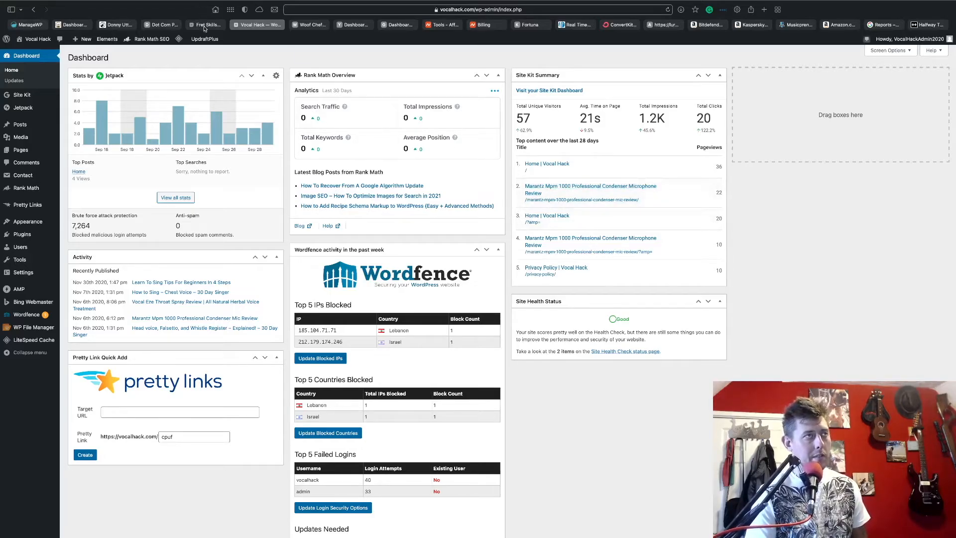
Switch to the Fret Skills WordPress dashboard after reviewing Vocal Hack's stats
{"action": "left_click", "coordinate": [211, 23]}
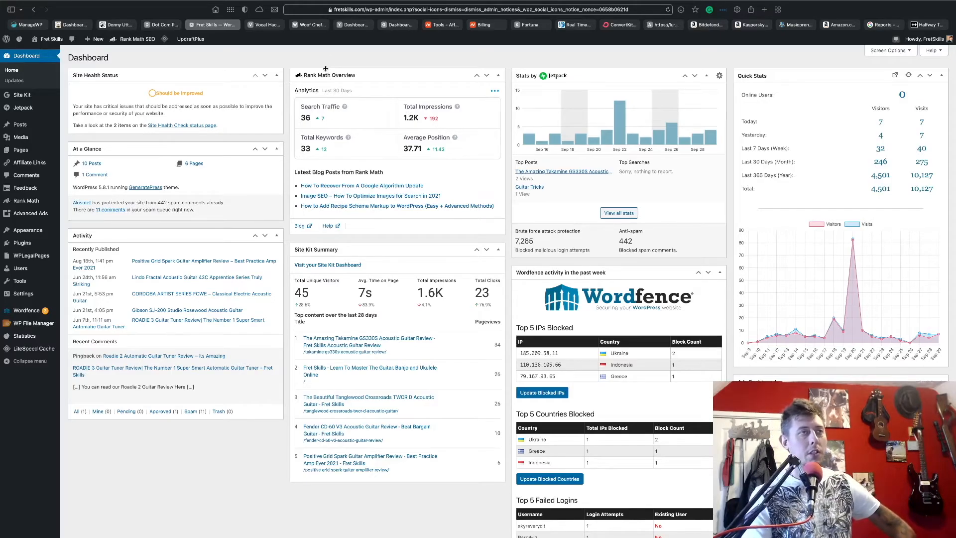
{"action": "mouse_move", "coordinate": [453, 151]}
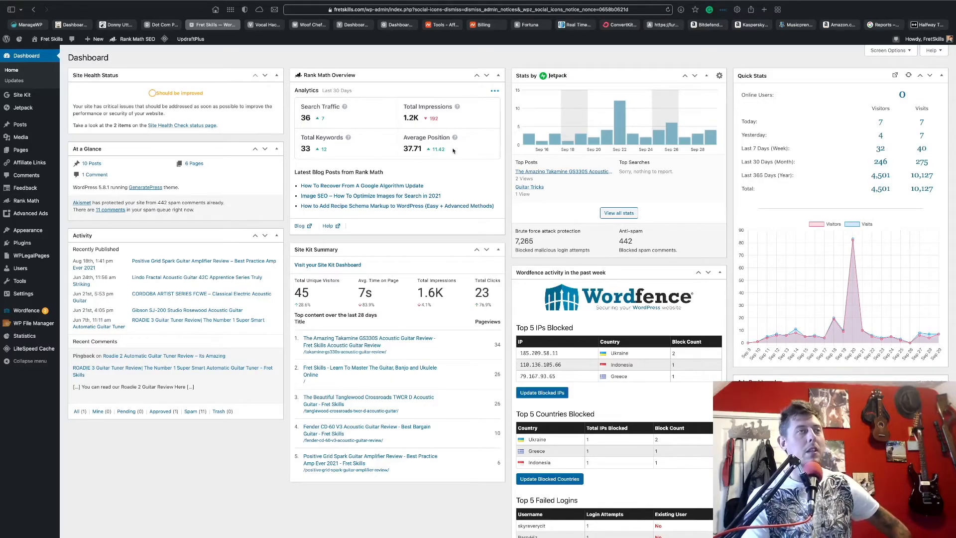
{"action": "mouse_move", "coordinate": [427, 119]}
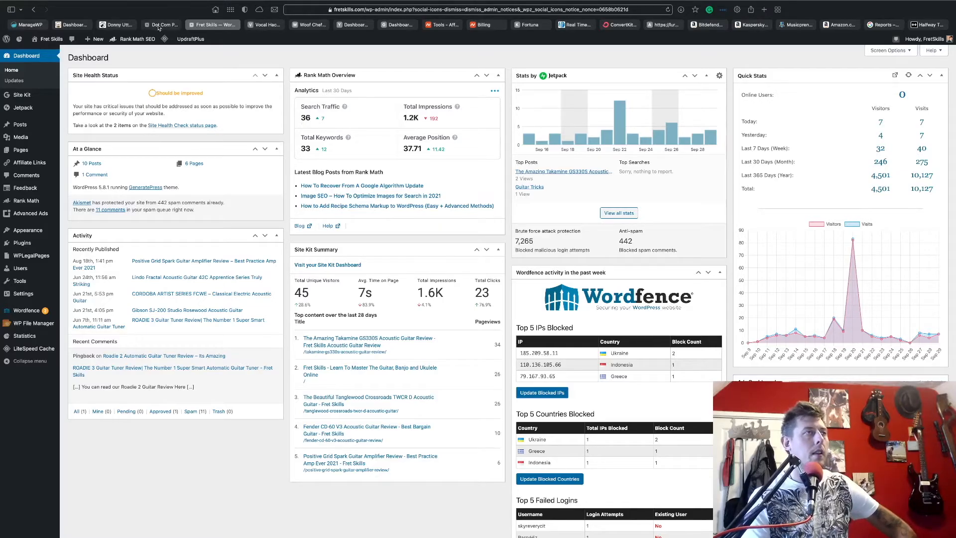
After reading the Fret Skills stats, switch to the Dot Com Pay Days dashboard
{"action": "left_click", "coordinate": [162, 24]}
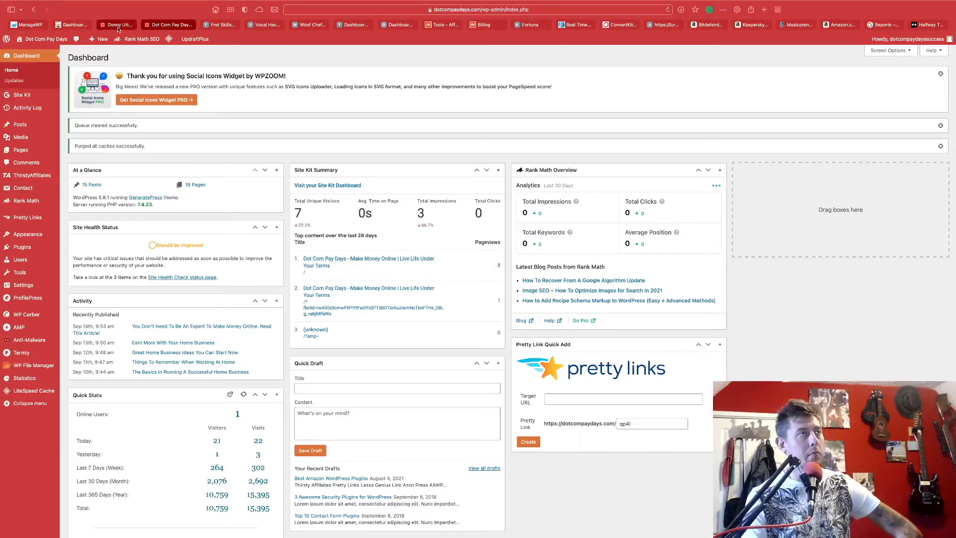
After checking Dot Com Pay Days visitor counts, switch to the Be More Wild dashboard
{"action": "left_click", "coordinate": [116, 24]}
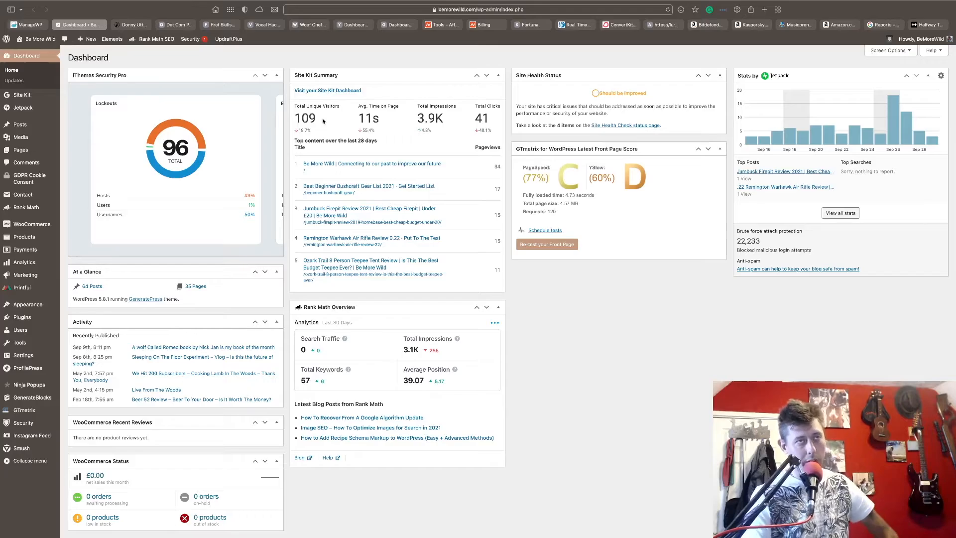
{"action": "mouse_move", "coordinate": [368, 186]}
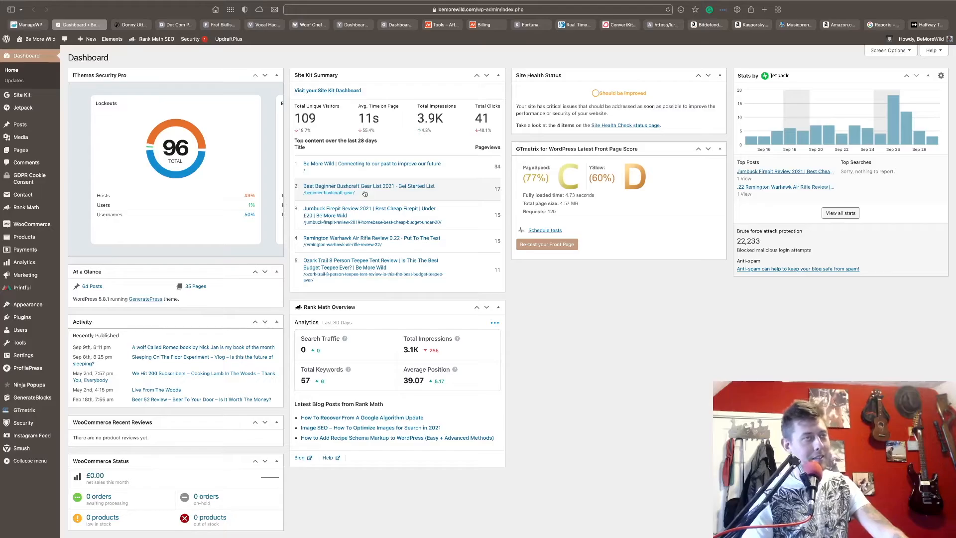
{"action": "mouse_move", "coordinate": [365, 193]}
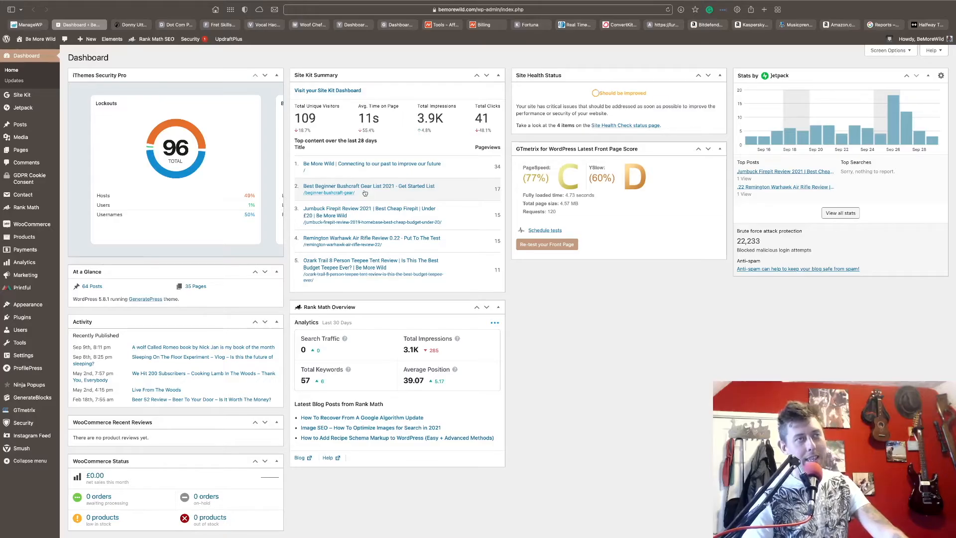